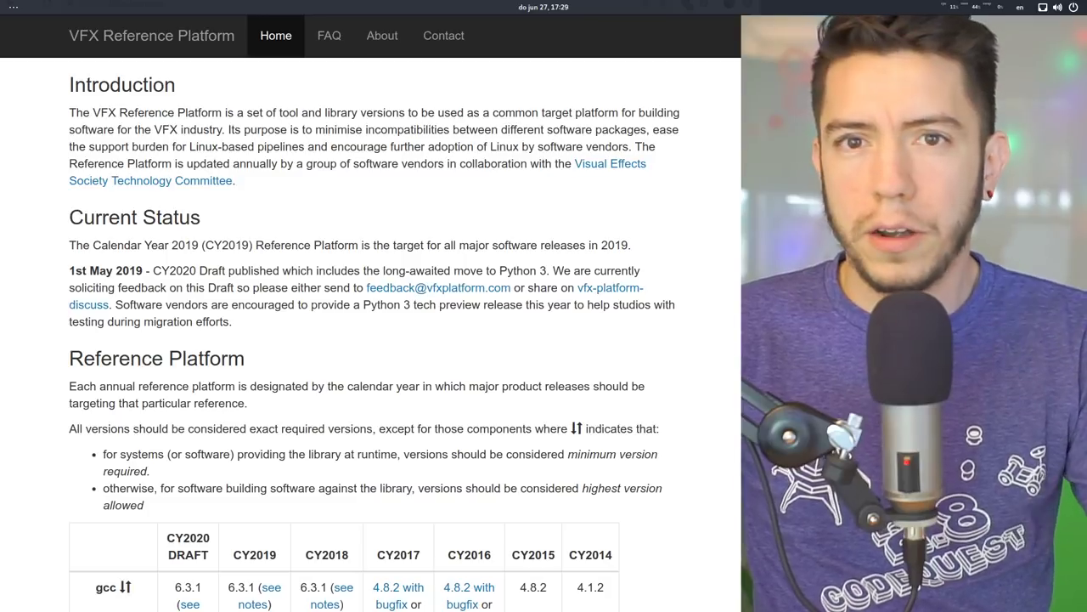
Scroll the VFX Reference Platform table and highlight the Python 3.7.x version for CY2020.
{"action": "scroll", "scroll_direction": "down", "scroll_amount": 3}
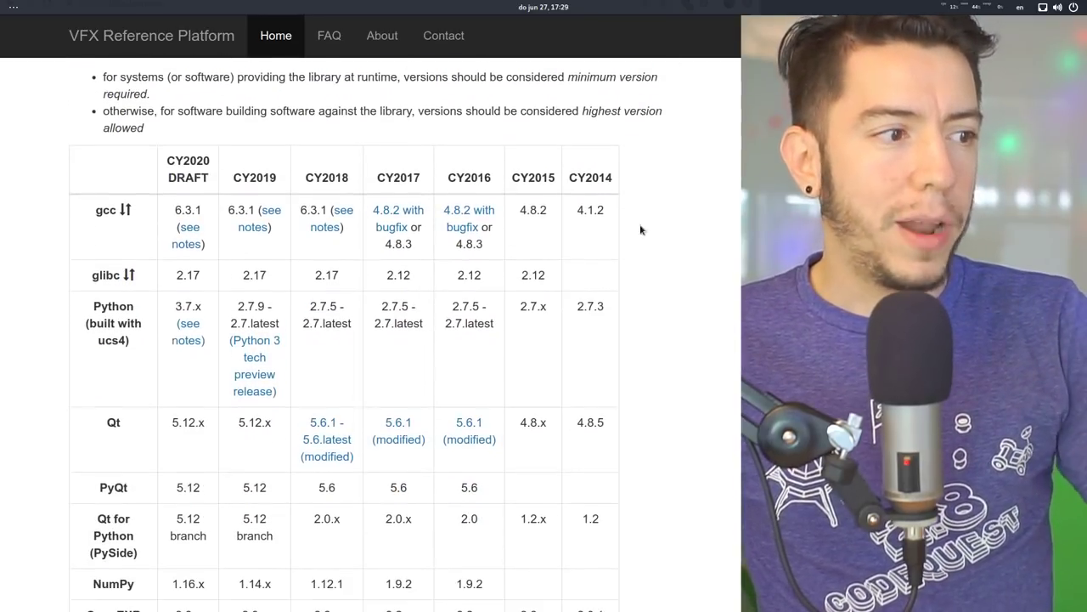
{"action": "scroll", "scroll_direction": "down", "scroll_amount": 3}
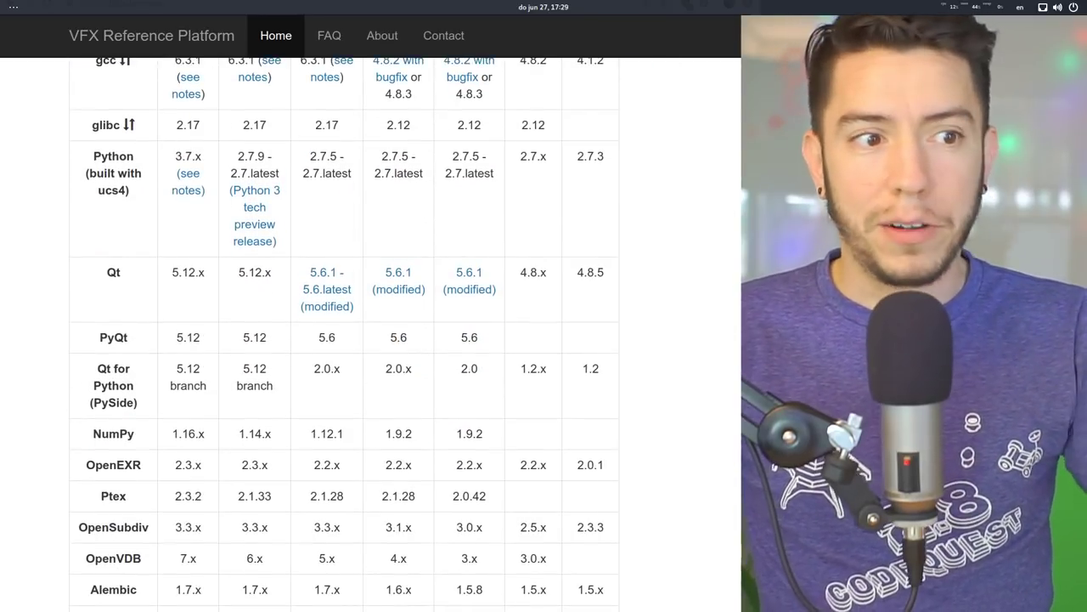
{"action": "scroll", "scroll_direction": "up", "scroll_amount": 3}
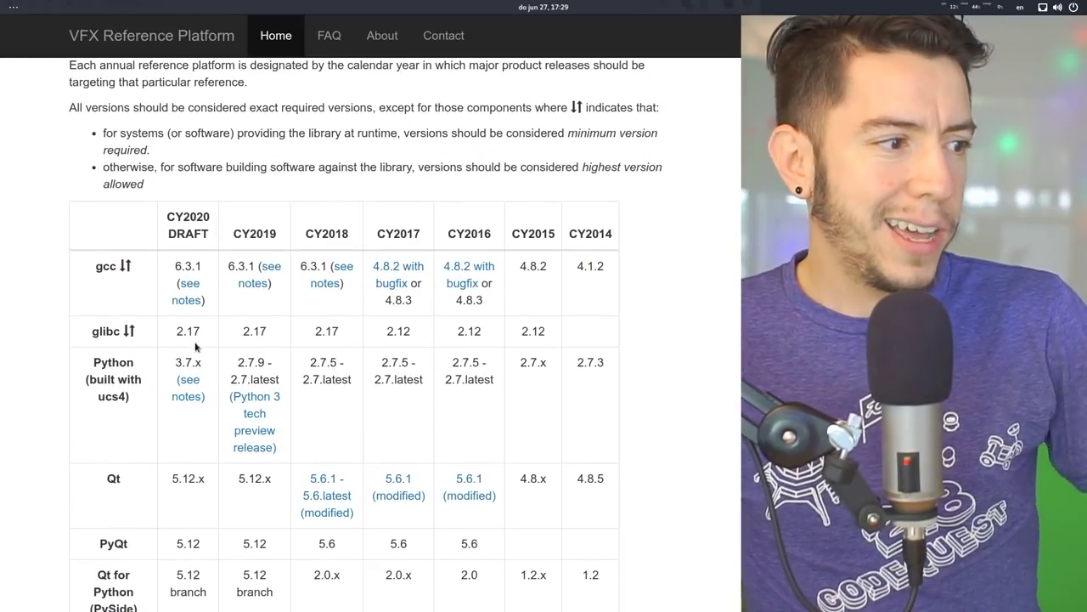
{"action": "double_click", "coordinate": [187, 364]}
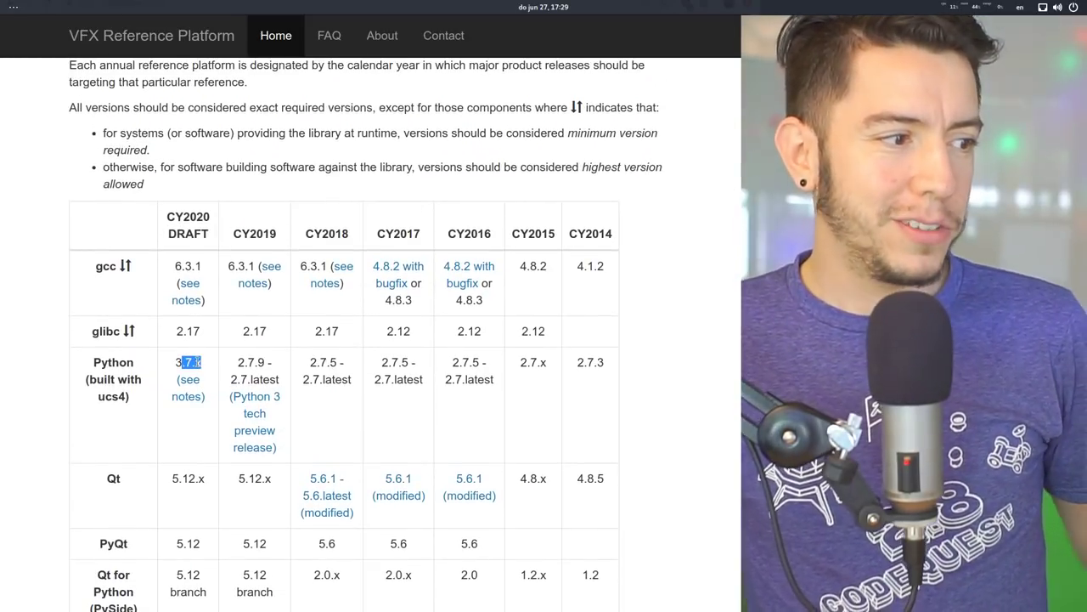
{"action": "scroll", "scroll_direction": "up", "scroll_amount": 3}
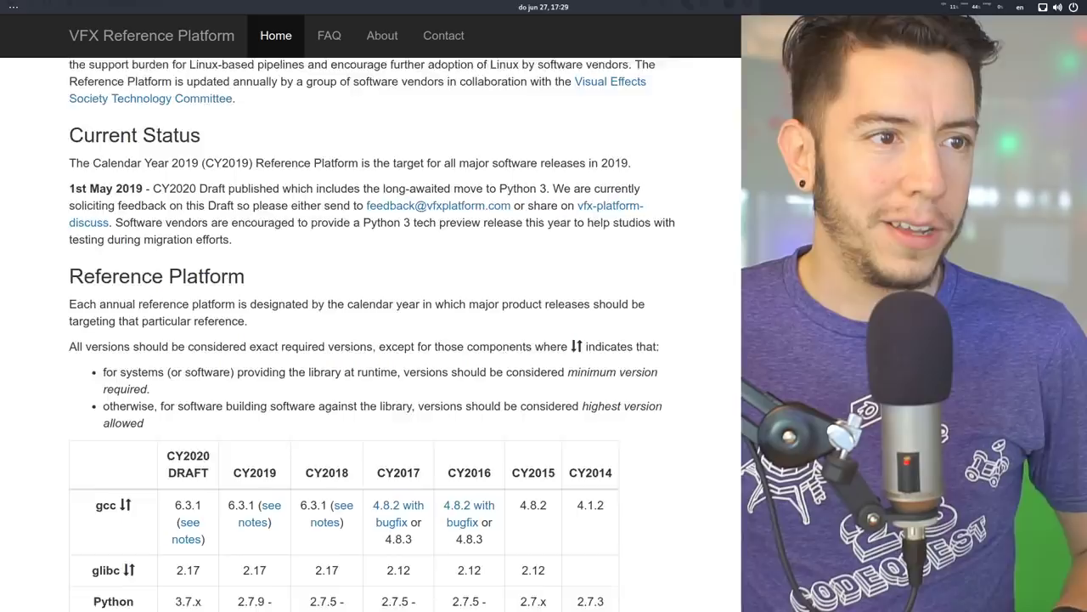
{"action": "scroll", "scroll_direction": "up", "scroll_amount": 3}
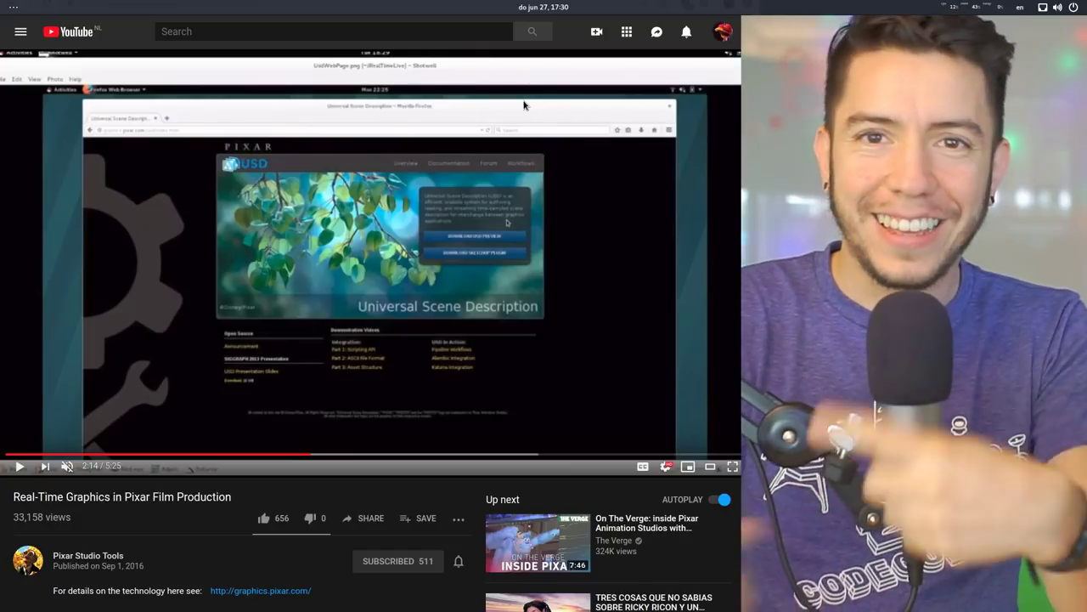
Bring up the Pixar 'Real-Time Graphics in Pixar Film Production' video in the YouTube player.
{"action": "left_click", "coordinate": [19, 465]}
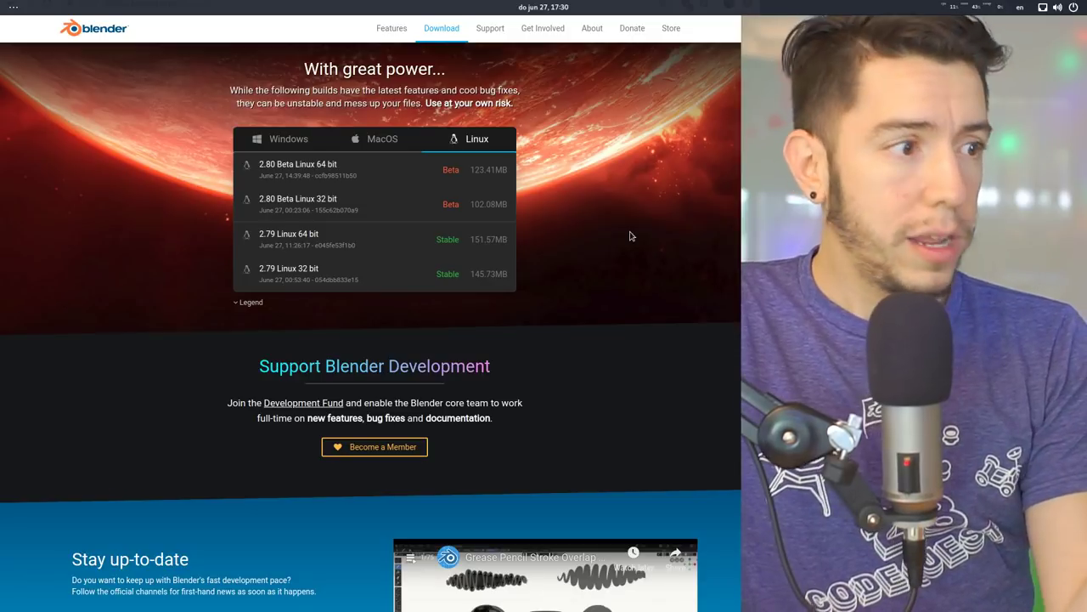
{"action": "mouse_move", "coordinate": [326, 170]}
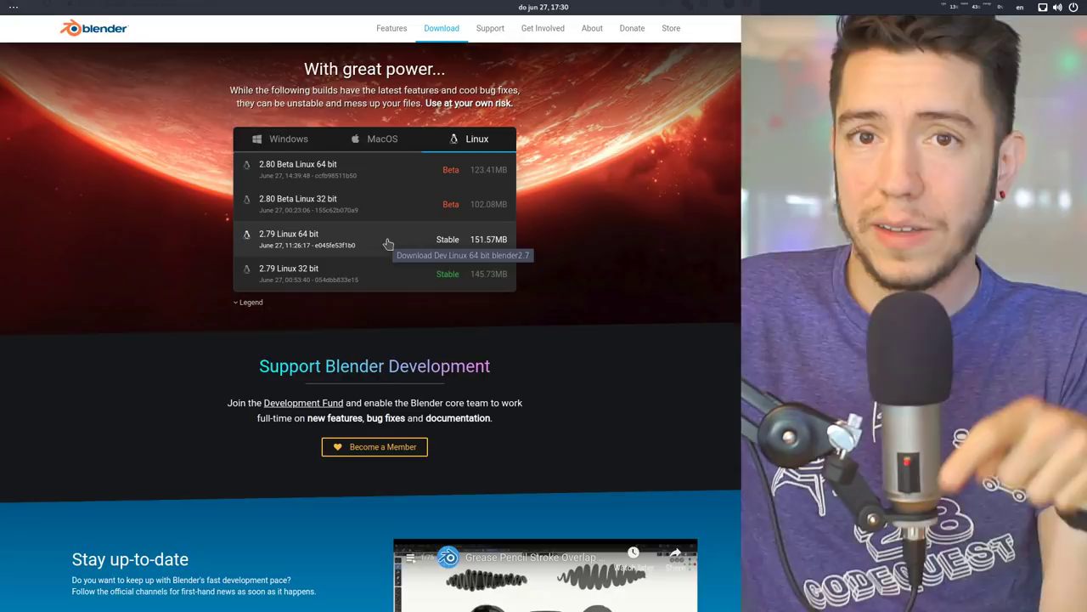
{"action": "mouse_move", "coordinate": [550, 240]}
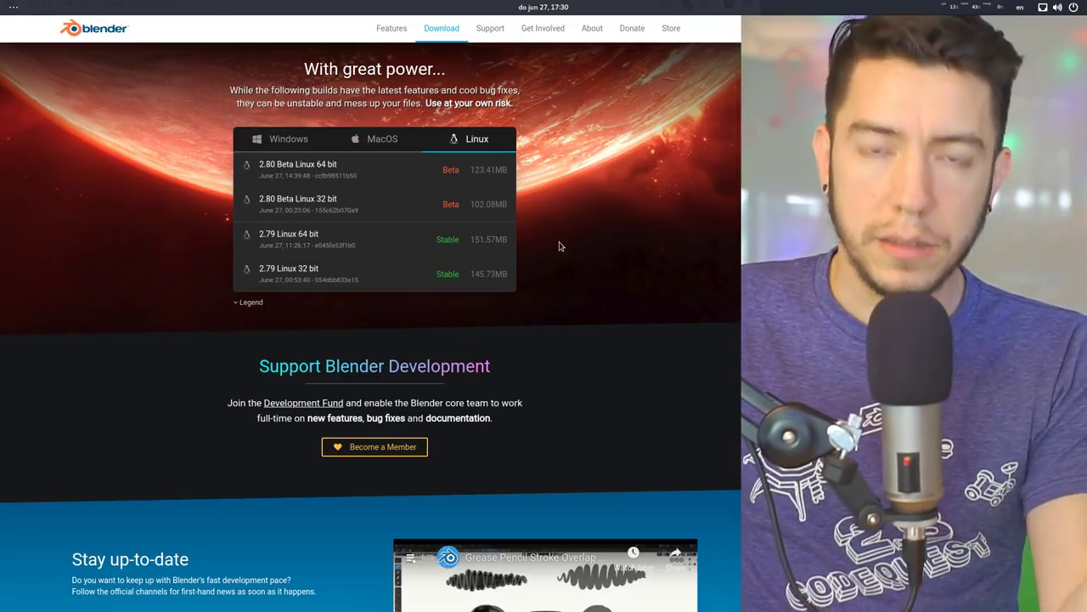
{"action": "mouse_move", "coordinate": [583, 183]}
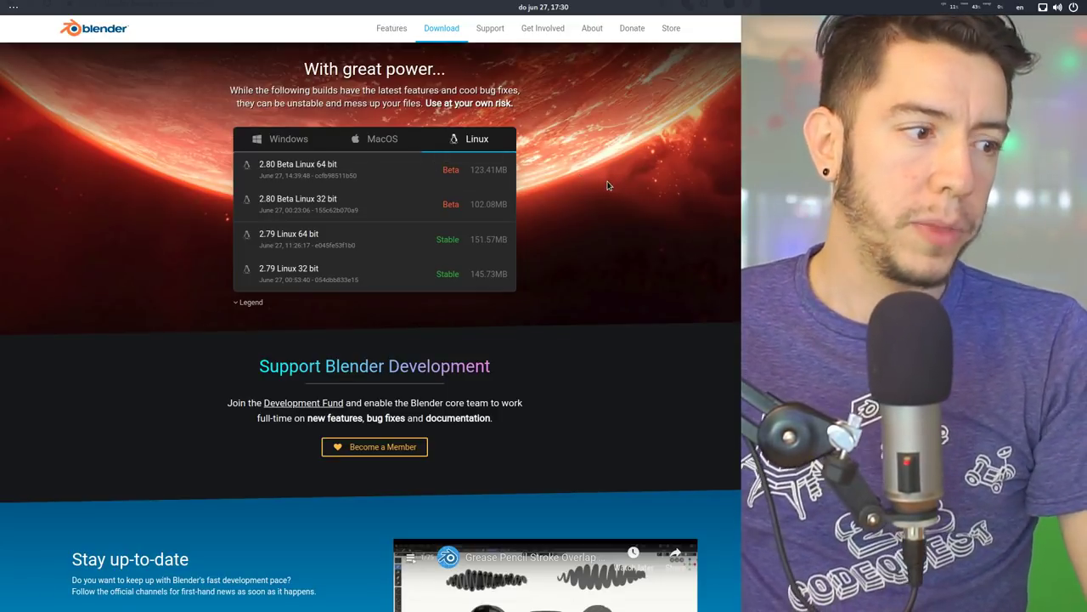
{"action": "mouse_move", "coordinate": [653, 221]}
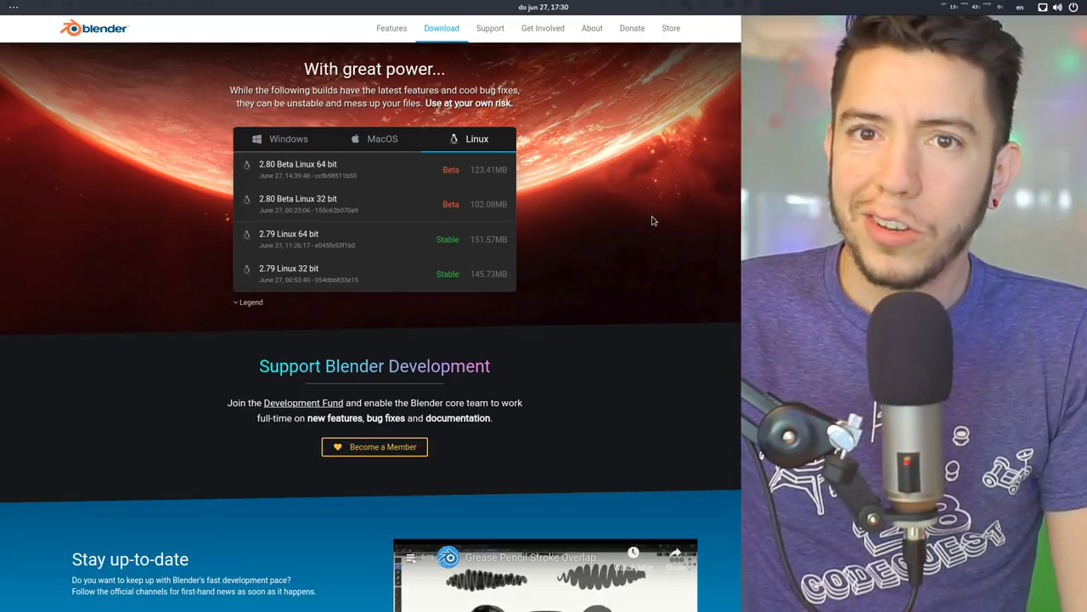